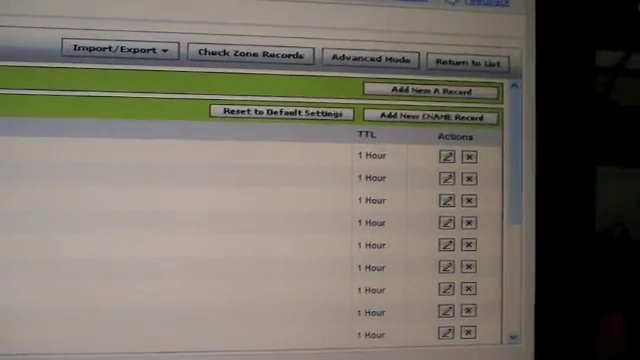
# Step: Begin a new A (Host) record with @ as its host name and a 1-hour TTL
pyautogui.click(436, 92)
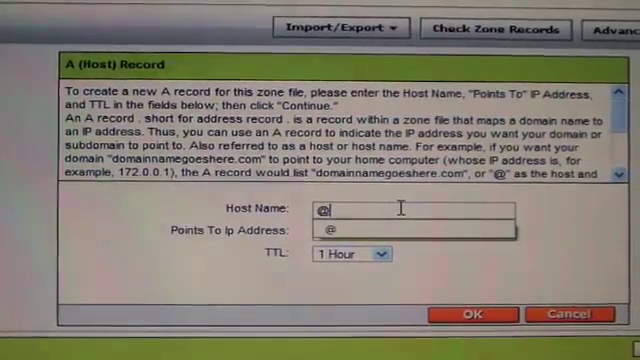